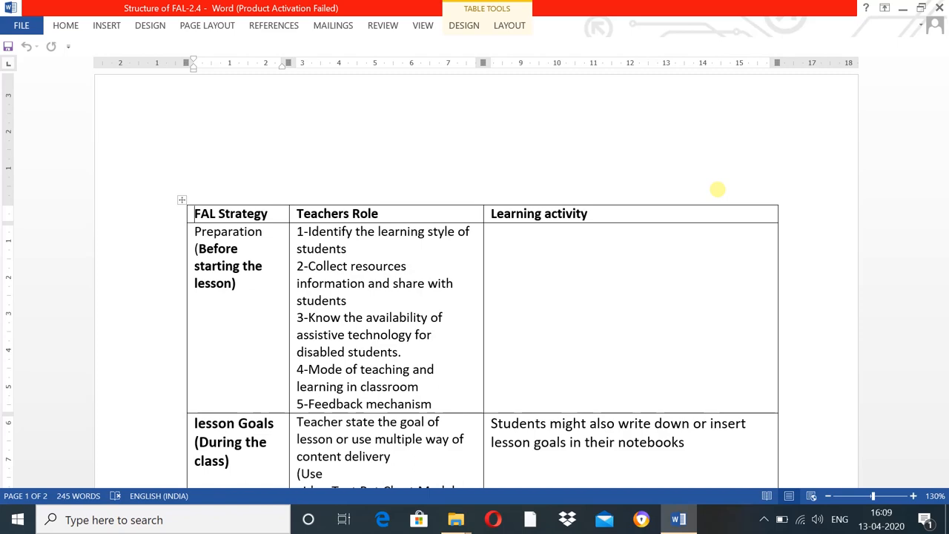
{"action": "mouse_move", "coordinate": [871, 307]}
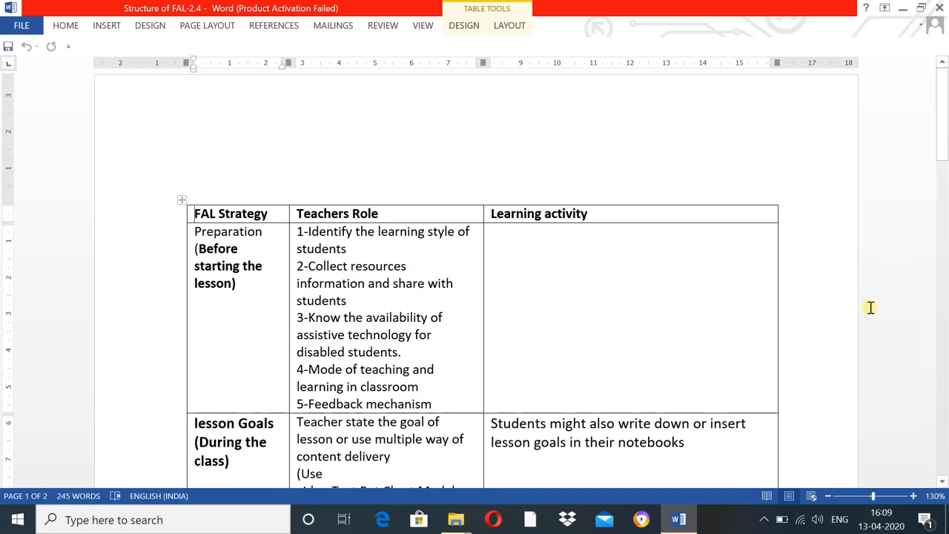
Step: Scroll to the FAL table's preparation, Step-1 lesson goal and Step-2 content delivery rows
{"action": "scroll", "scroll_direction": "down", "scroll_amount": 3}
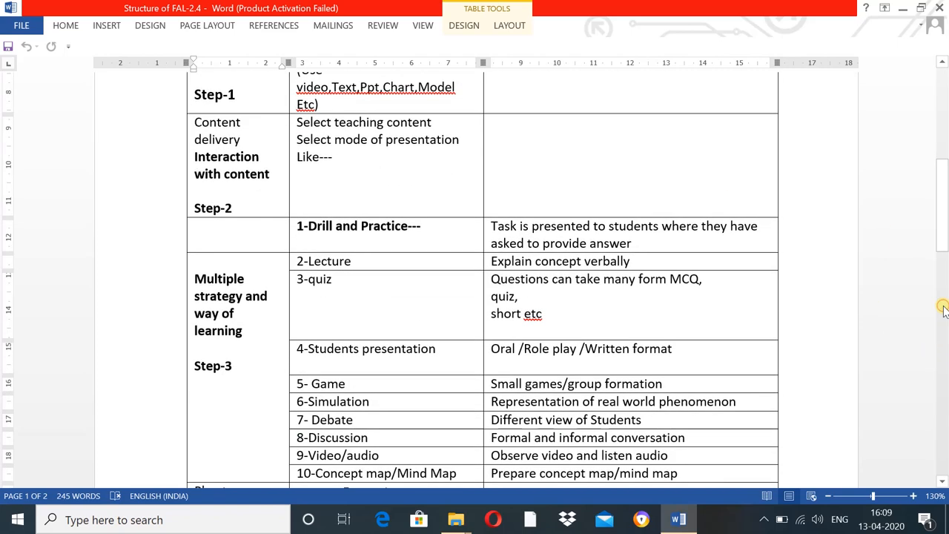
{"action": "mouse_move", "coordinate": [908, 172]}
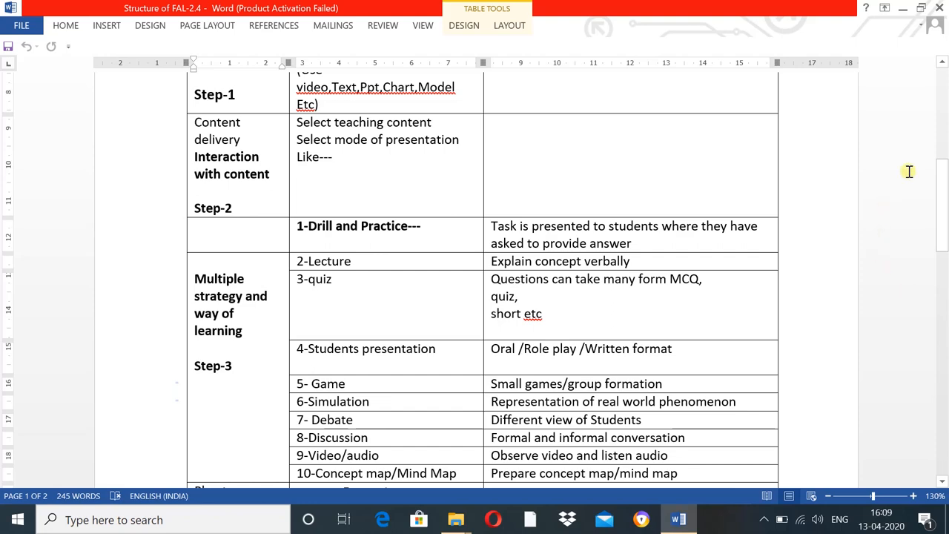
{"action": "scroll", "scroll_direction": "up", "scroll_amount": 3}
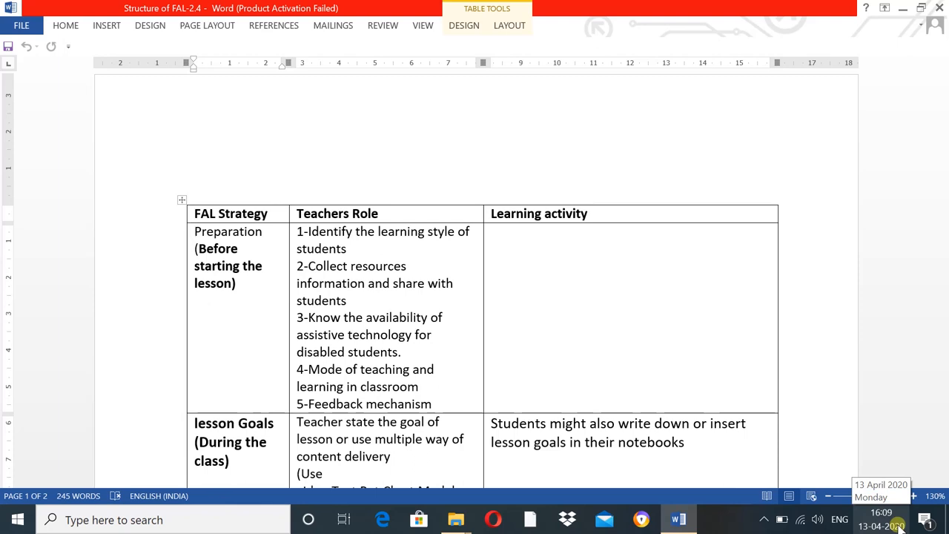
{"action": "left_click", "coordinate": [840, 520]}
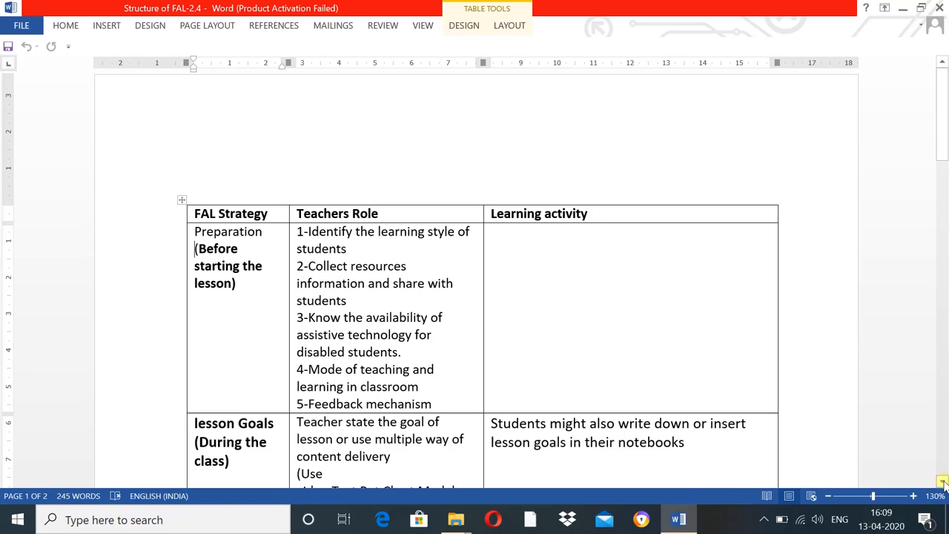
{"action": "scroll", "scroll_direction": "down", "scroll_amount": 3}
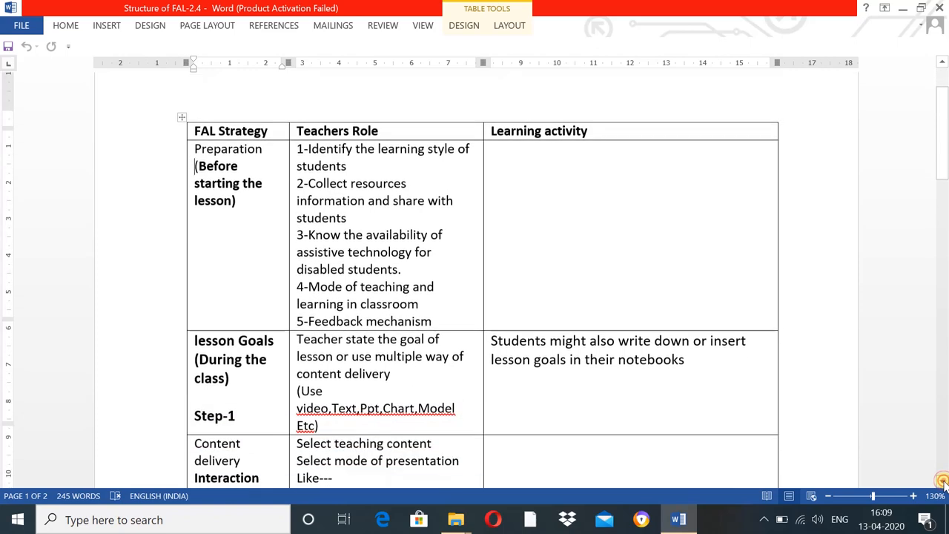
{"action": "scroll", "scroll_direction": "down", "scroll_amount": 3}
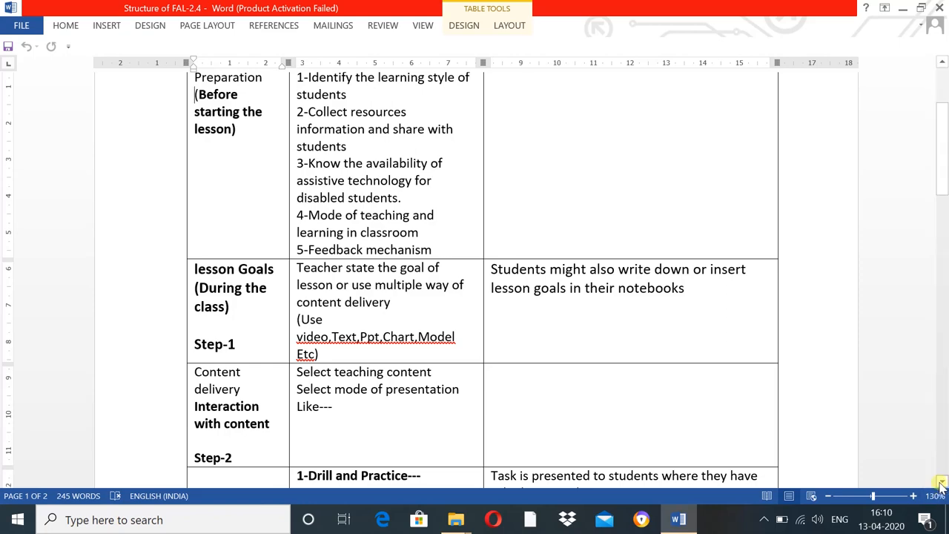
Step: Scroll down to the Step-3 multiple strategy rows, through Simulation
{"action": "scroll", "scroll_direction": "down", "scroll_amount": 3}
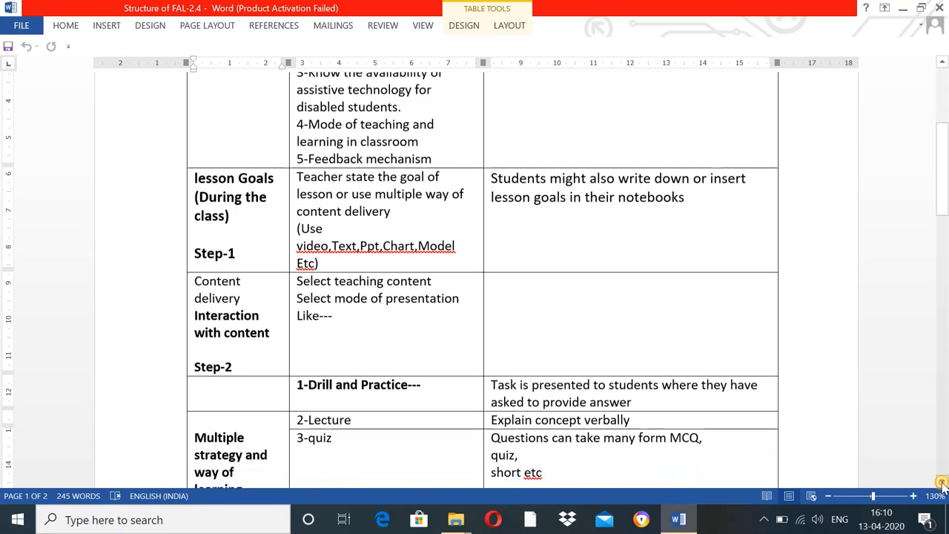
{"action": "scroll", "scroll_direction": "down", "scroll_amount": 3}
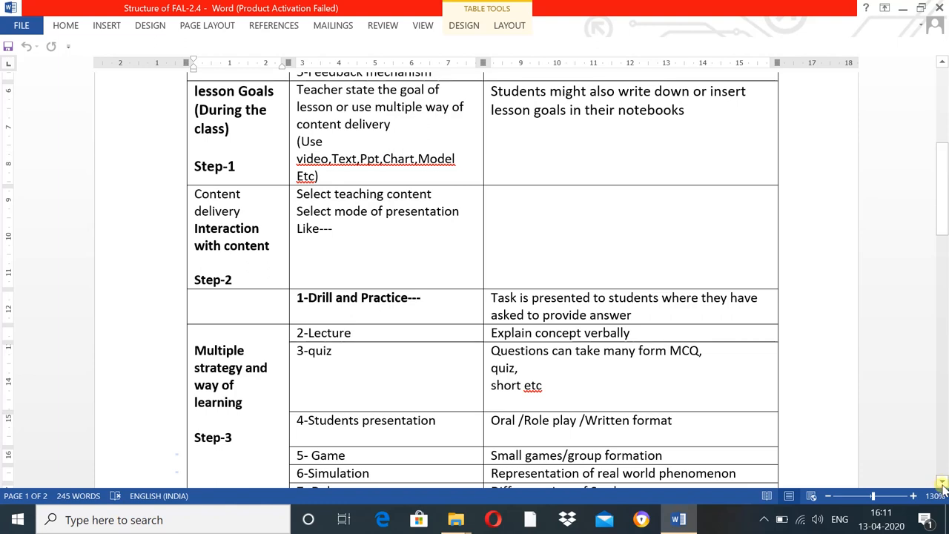
Step: Scroll to show all ten Step-3 strategies, Drill and Practice through Concept map, and the assessment row
{"action": "scroll", "scroll_direction": "down", "scroll_amount": 3}
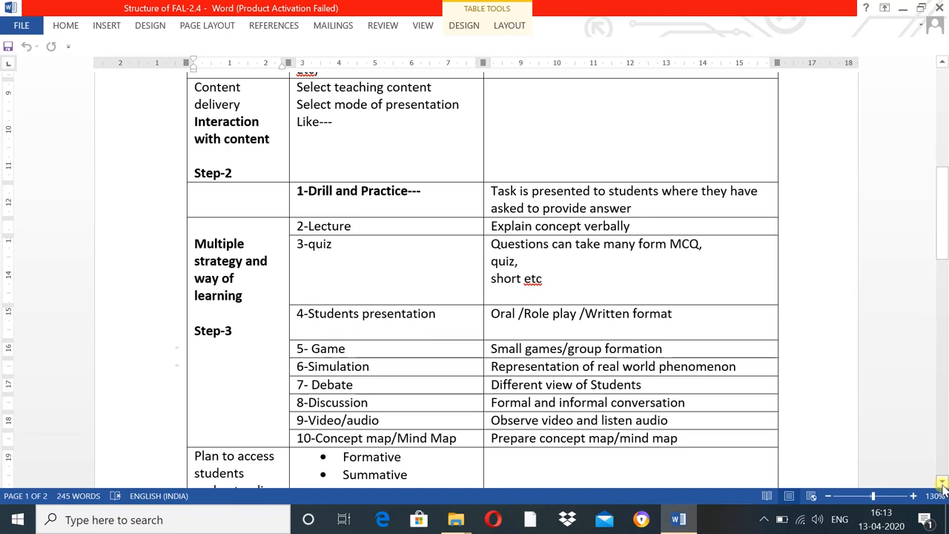
Step: Scroll to the Step-4 assessment list through Individual assignments and the Step-5 Feedback row
{"action": "scroll", "scroll_direction": "down", "scroll_amount": 3}
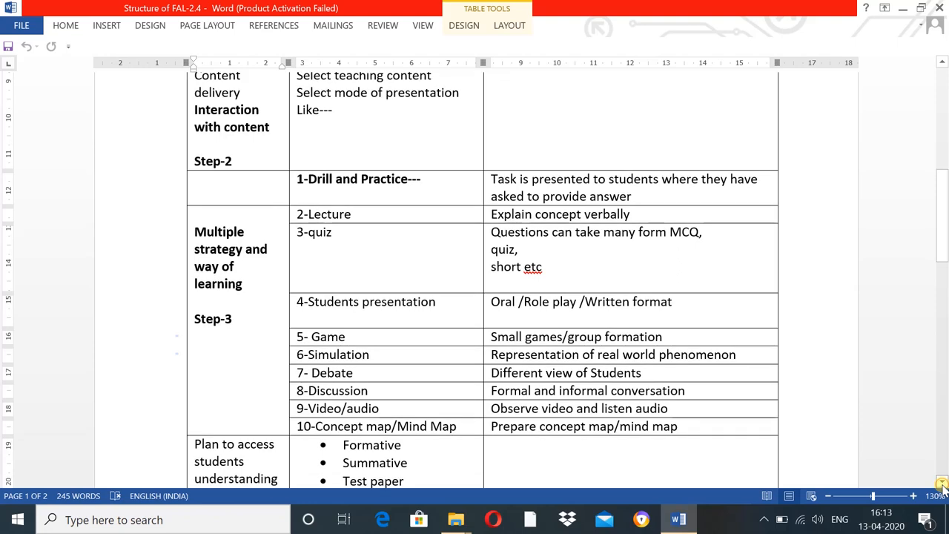
{"action": "scroll", "scroll_direction": "down", "scroll_amount": 3}
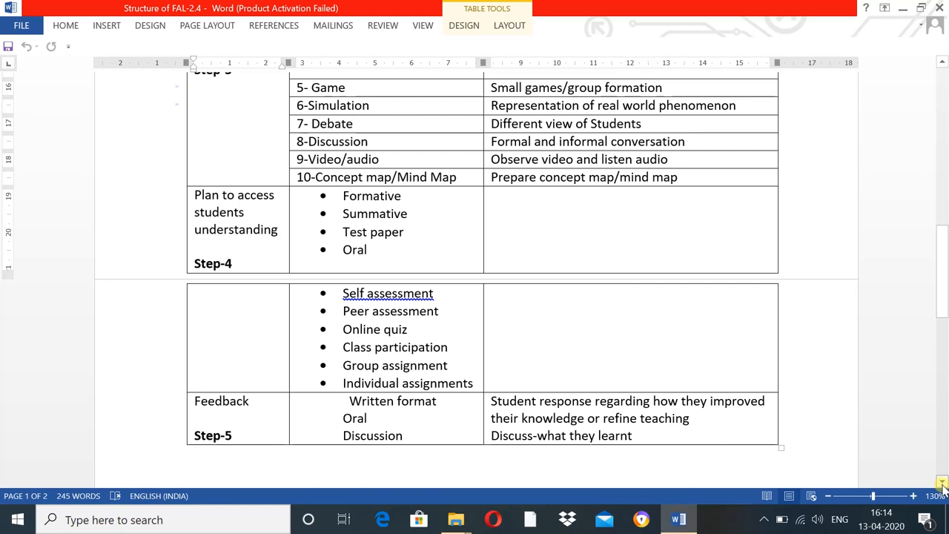
Step: Scroll past the table to the 'Table- Structure of FAL (For more learning)' heading and two reference links
{"action": "scroll", "scroll_direction": "down", "scroll_amount": 3}
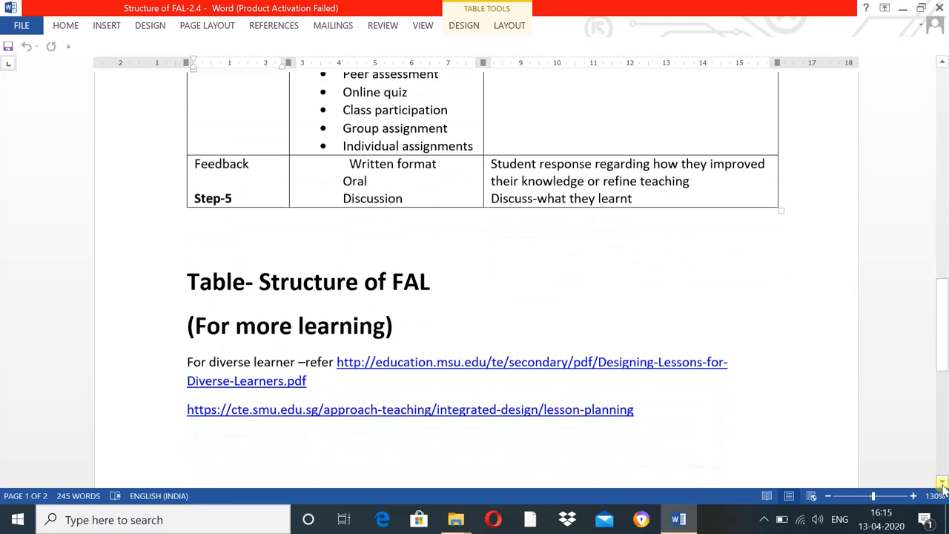
{"action": "scroll", "scroll_direction": "down", "scroll_amount": 3}
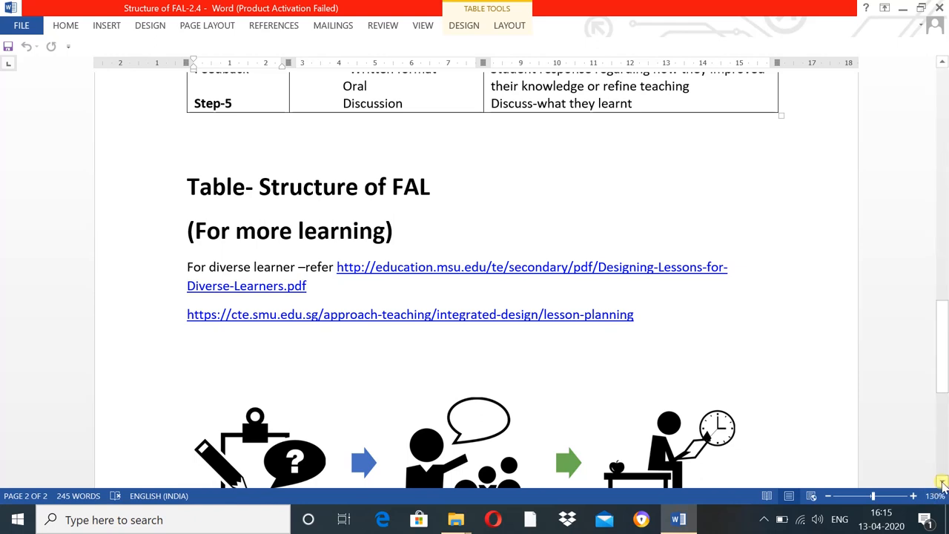
Step: Scroll to the document end showing the before/during/after class diagram and three key lesson-plan components
{"action": "scroll", "scroll_direction": "down", "scroll_amount": 3}
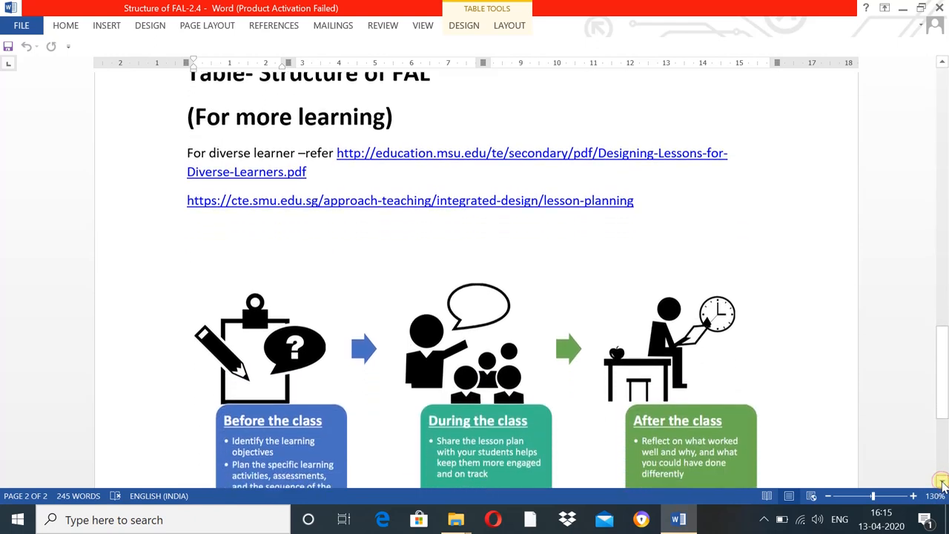
{"action": "scroll", "scroll_direction": "down", "scroll_amount": 3}
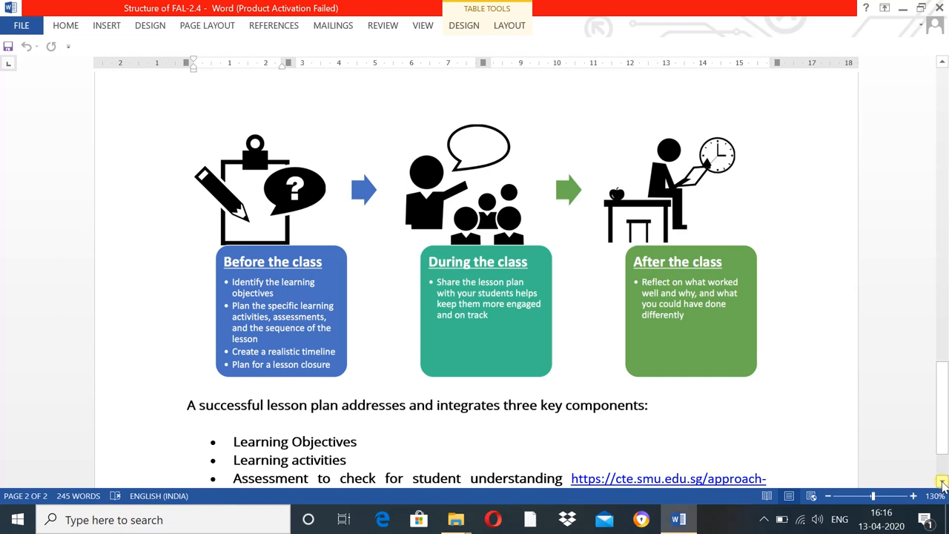
{"action": "scroll", "scroll_direction": "down", "scroll_amount": 3}
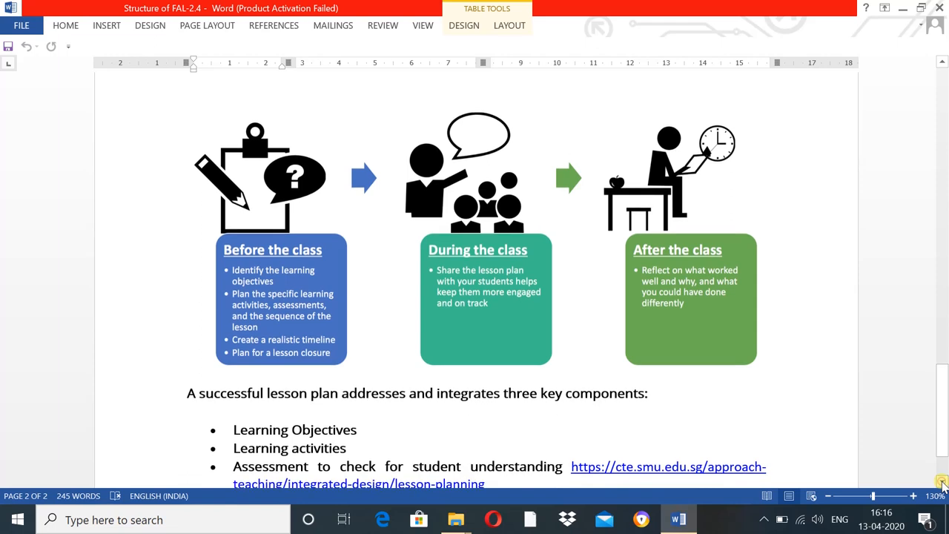
{"action": "scroll", "scroll_direction": "down", "scroll_amount": 3}
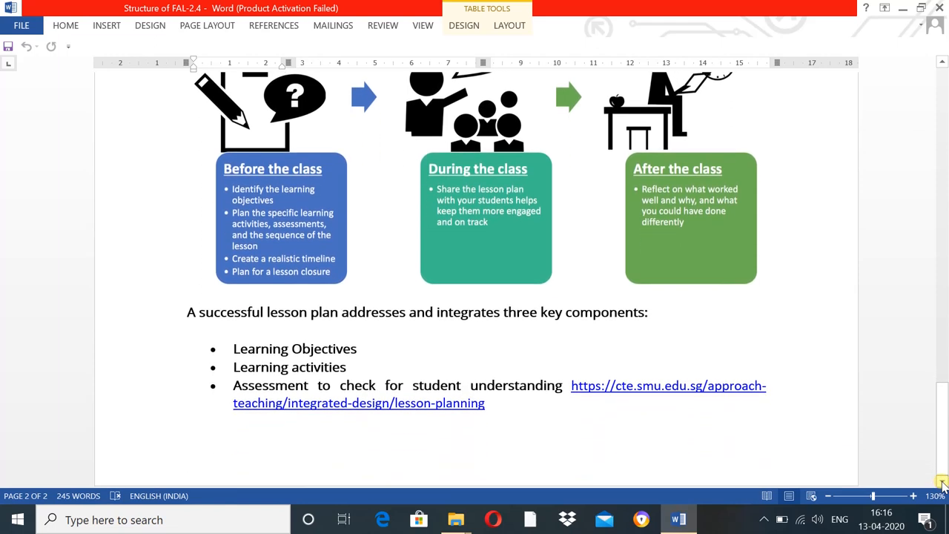